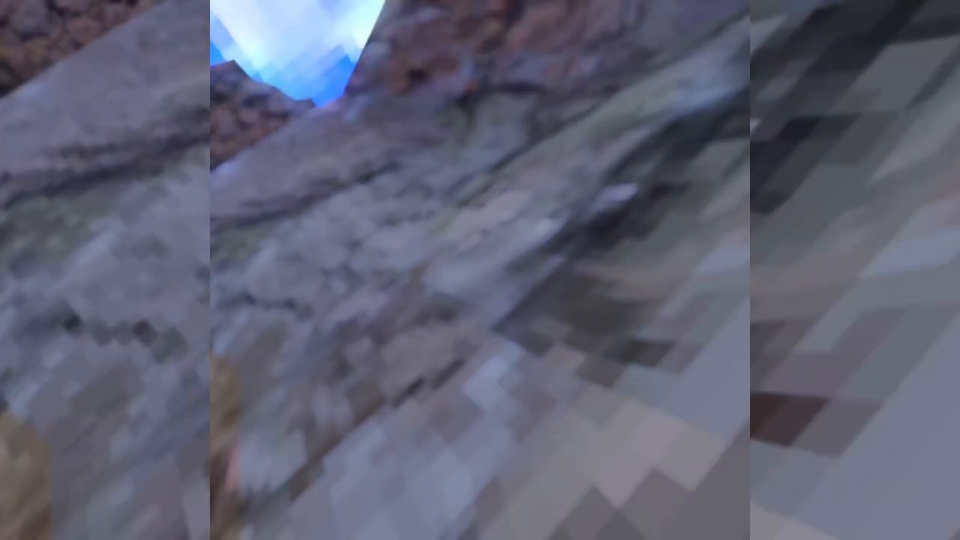
mouse_move(480, 270)
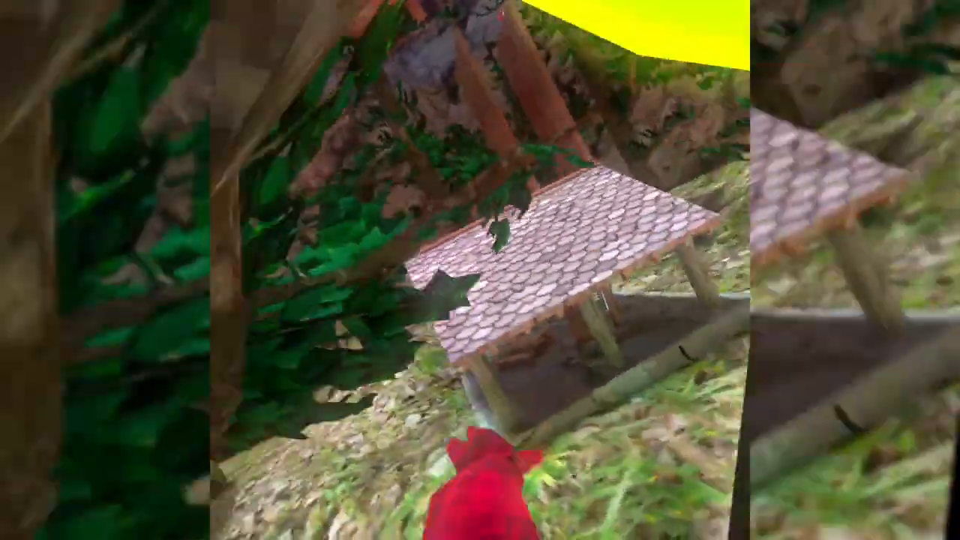
mouse_move(480, 270)
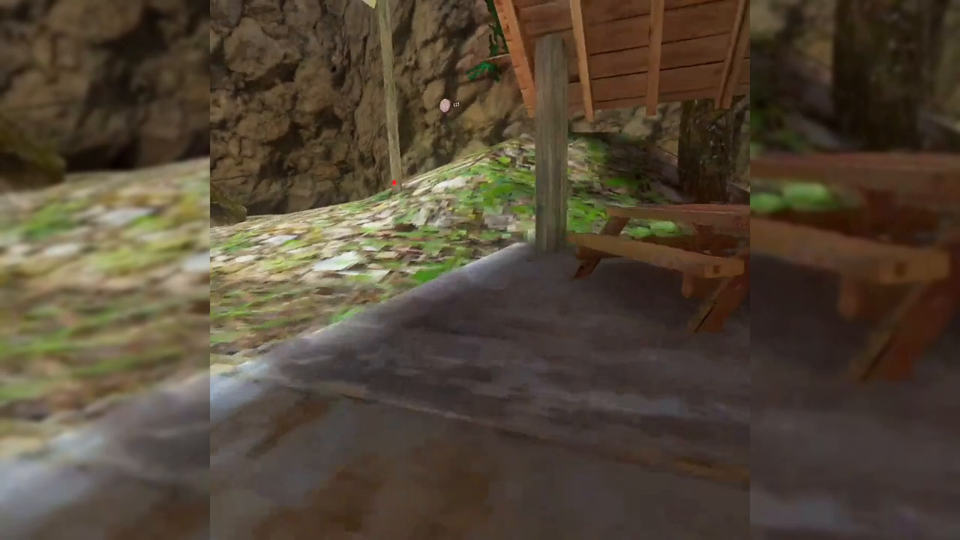